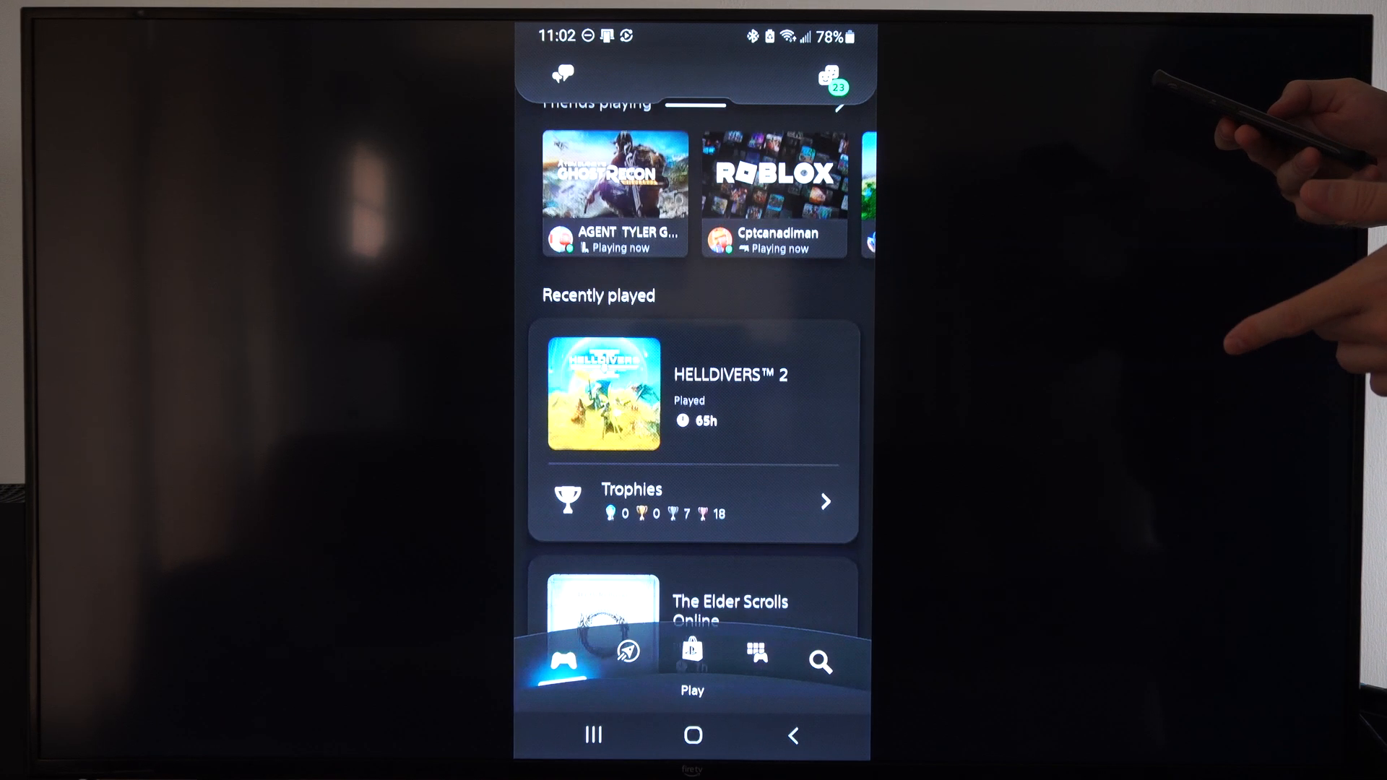
- Switch to the PS Store and reach Redeem Code through the store's account menu
{"action": "scroll", "scroll_direction": "down", "scroll_amount": 3}
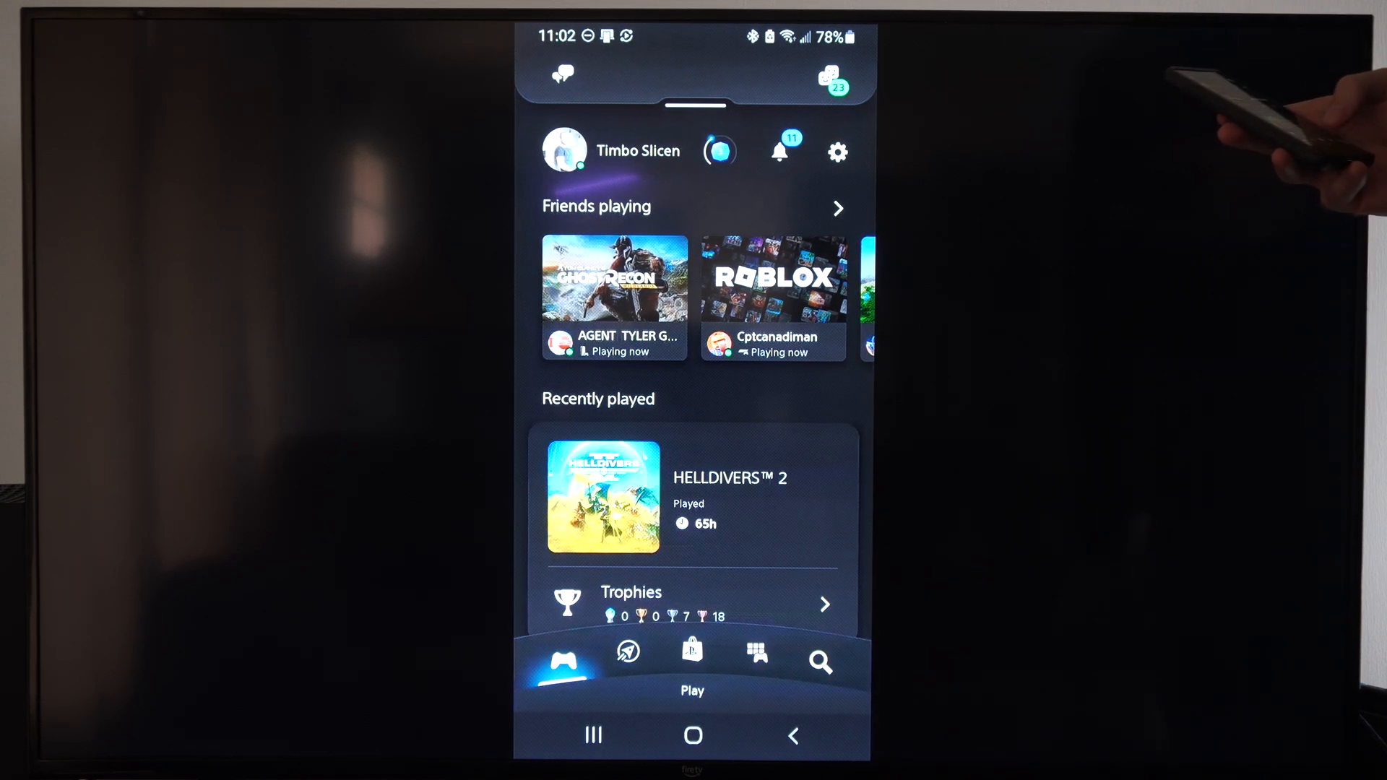
{"action": "left_click", "coordinate": [692, 654]}
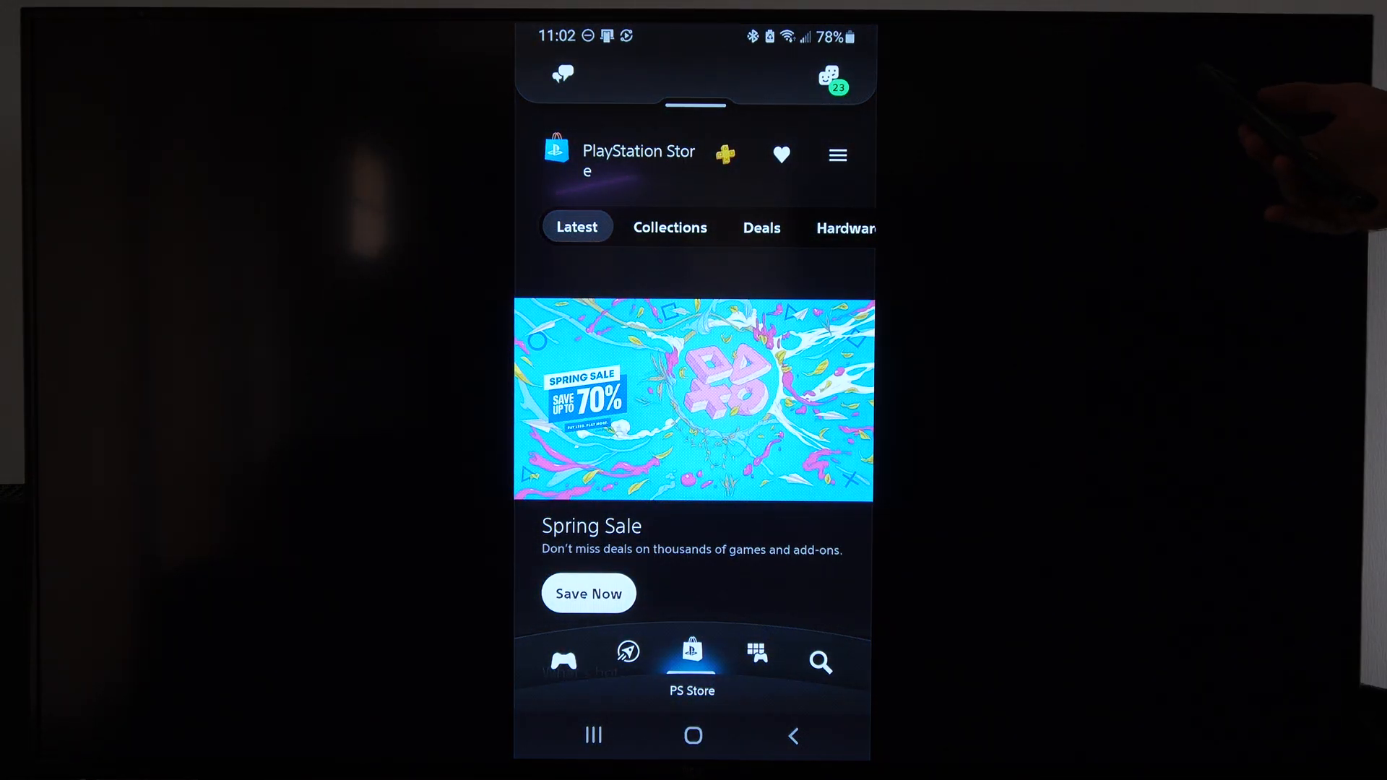
{"action": "left_click", "coordinate": [836, 155]}
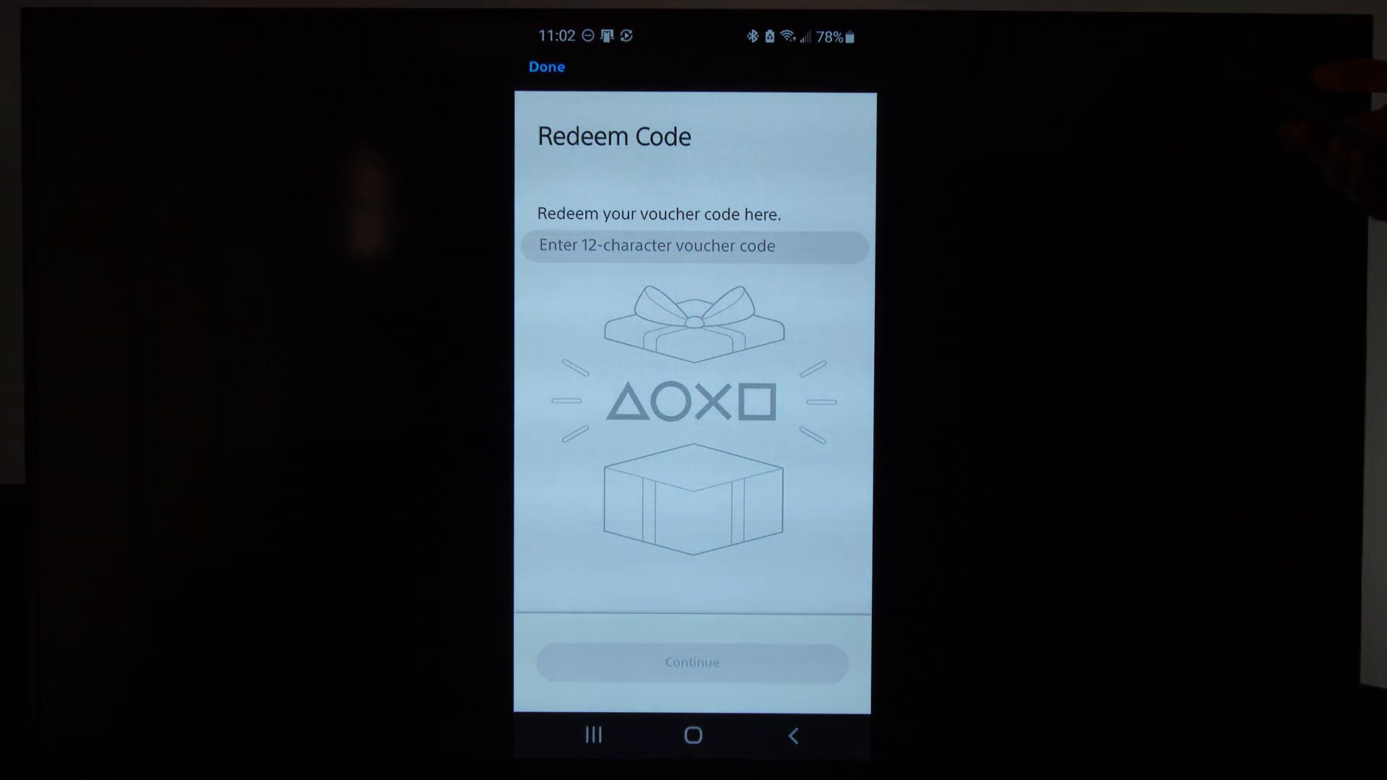
- Dismiss Redeem Code without a voucher and land back on the store front page
{"action": "left_click", "coordinate": [695, 245]}
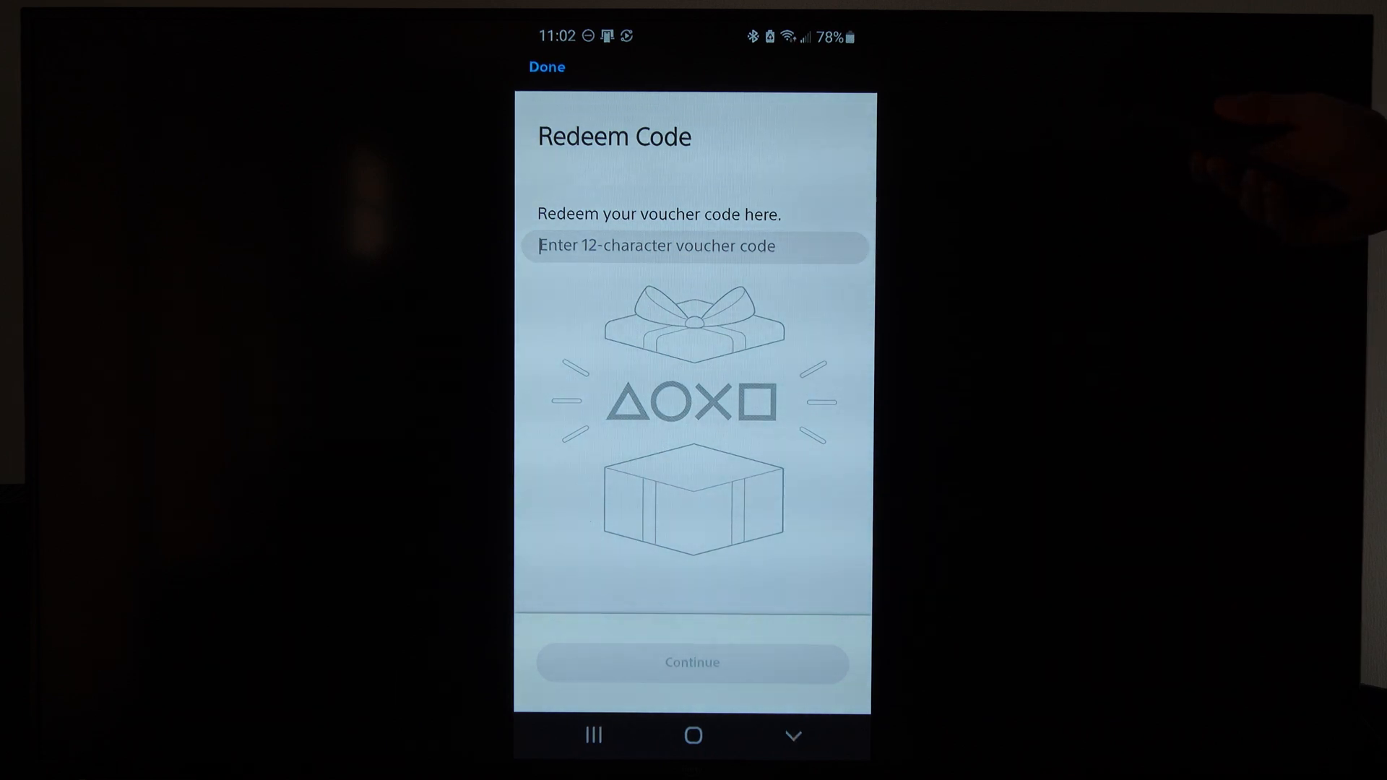
{"action": "left_click", "coordinate": [694, 246]}
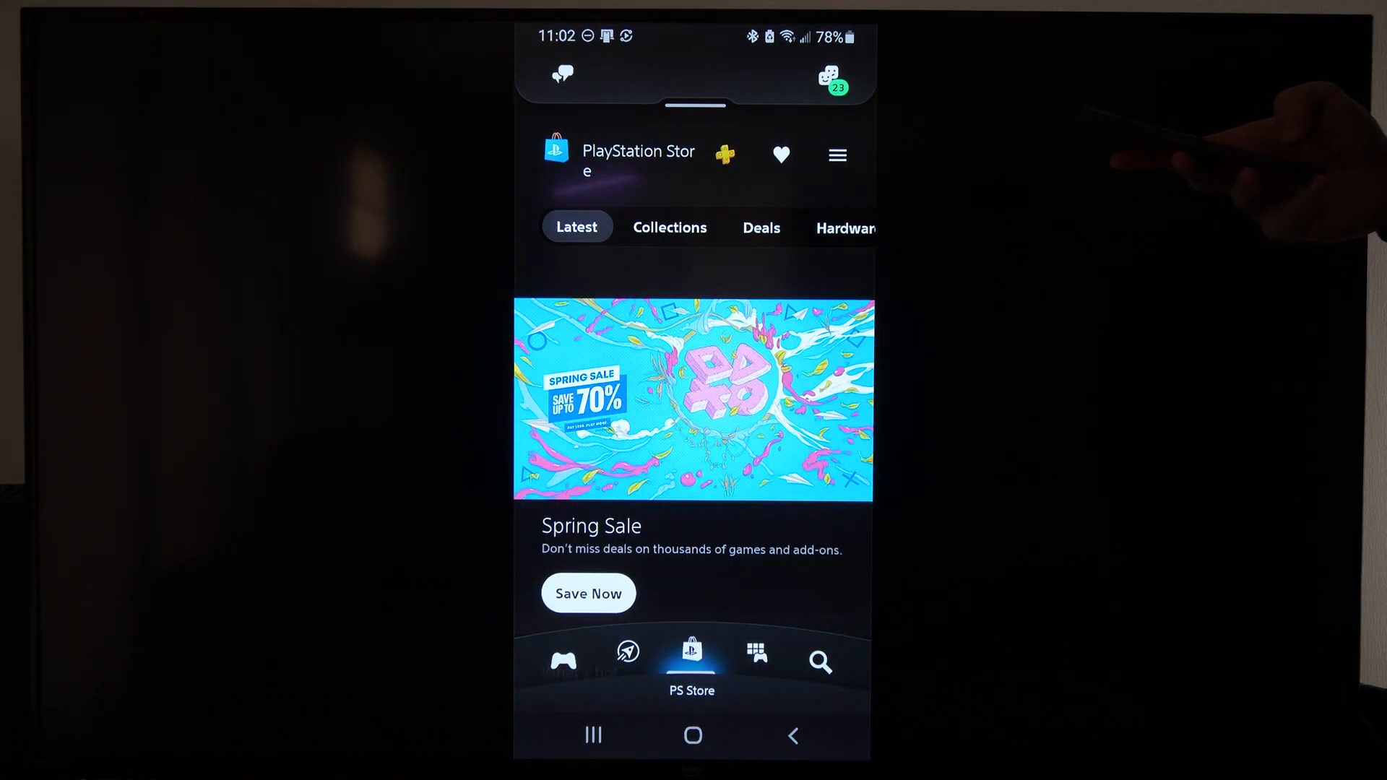
- Switch to Game Library and sort the games collection by Purchase Date
{"action": "left_click", "coordinate": [755, 651]}
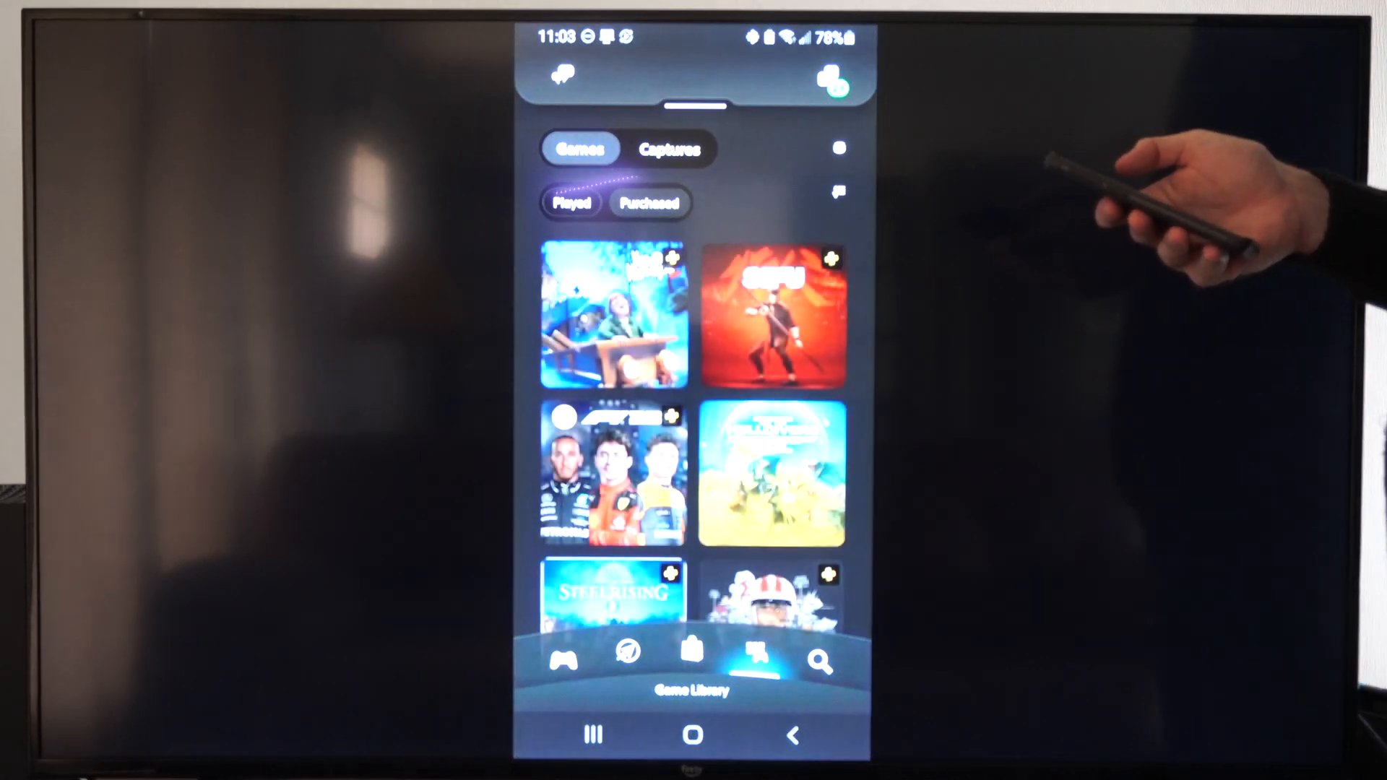
{"action": "left_click", "coordinate": [836, 190]}
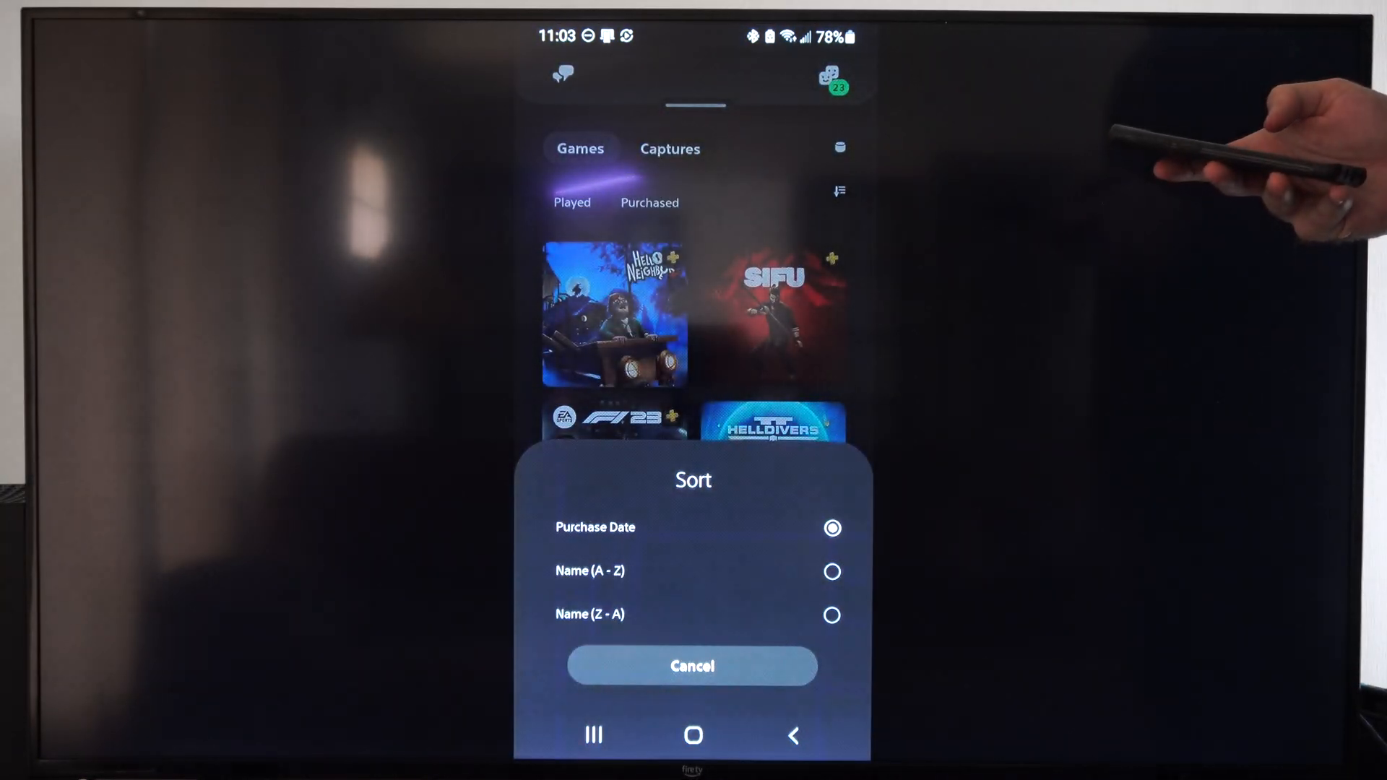
{"action": "left_click", "coordinate": [691, 666]}
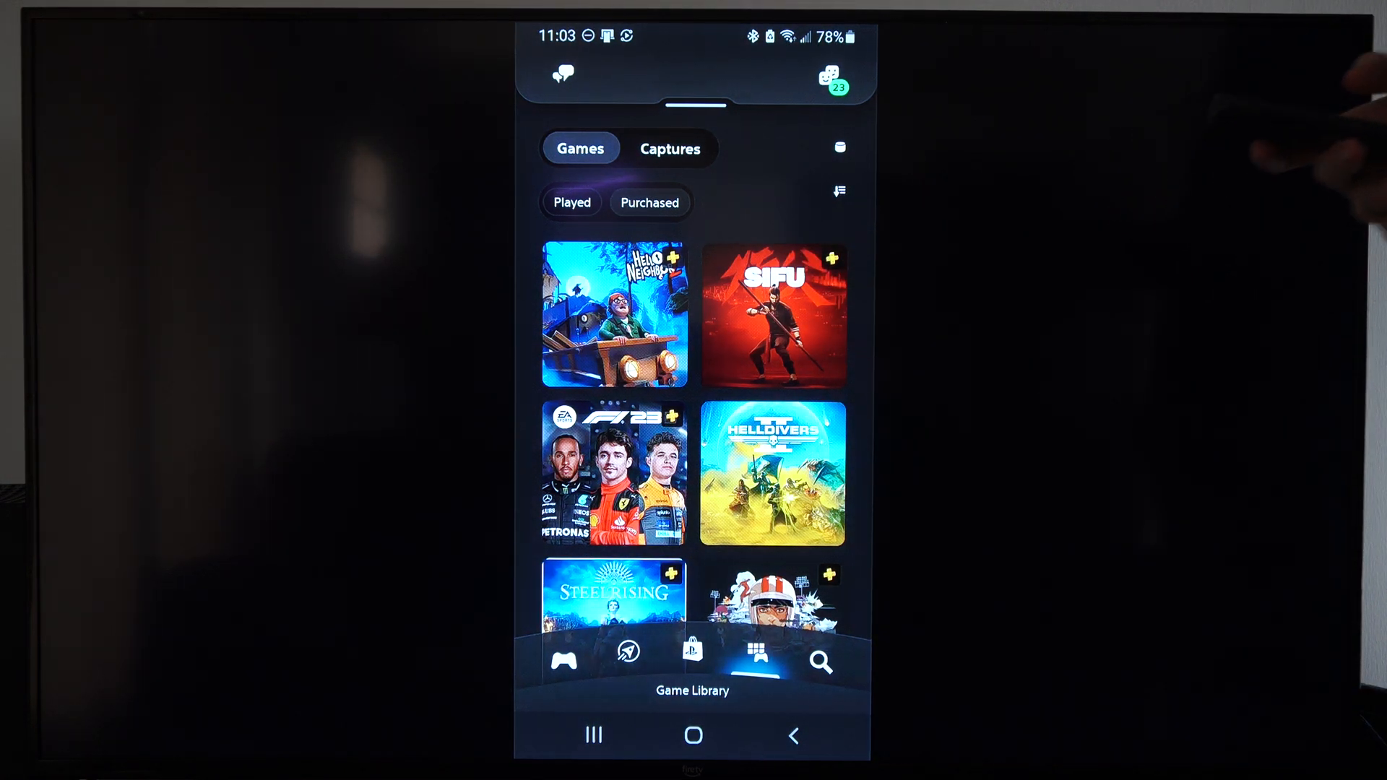
- Return to the PS Store and show its account menu with Payment Methods and Redeem Code
{"action": "left_click", "coordinate": [692, 652]}
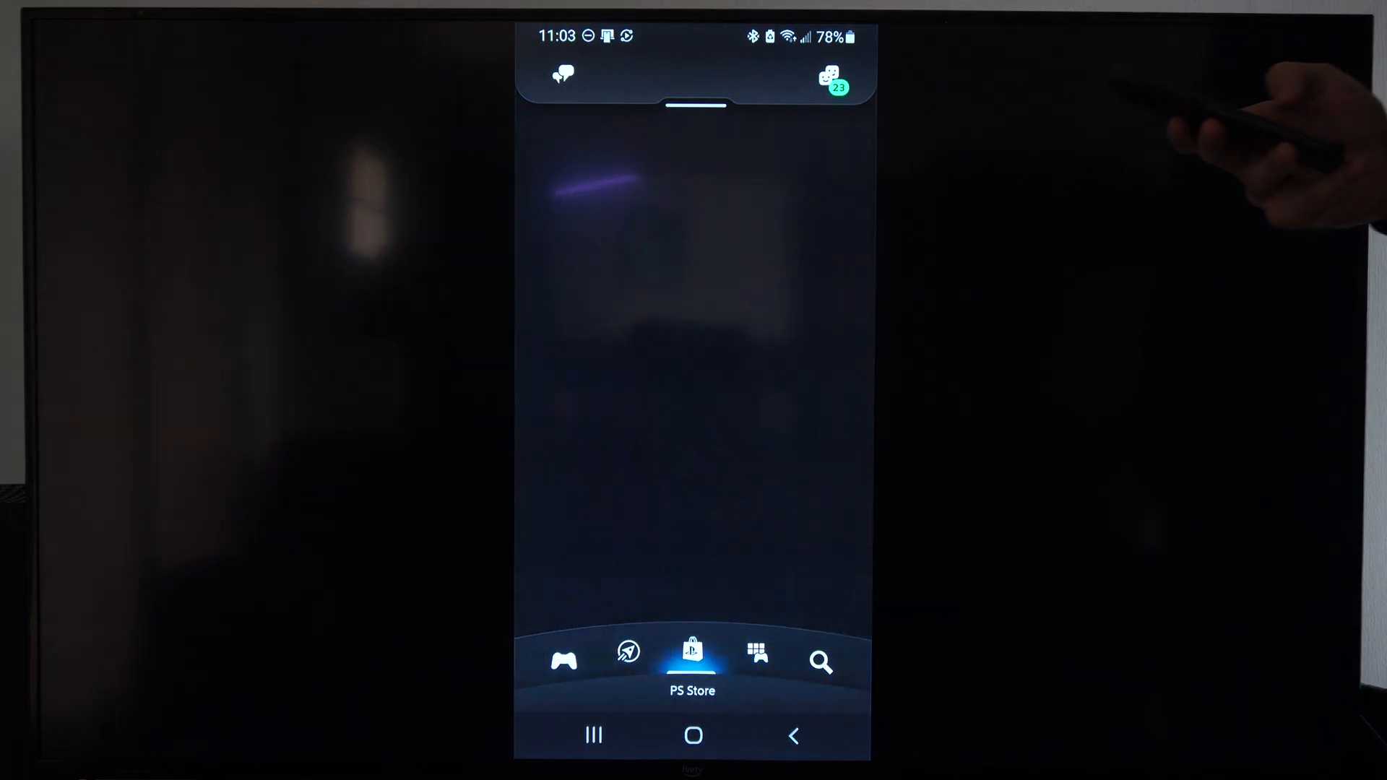
{"action": "left_click", "coordinate": [690, 651]}
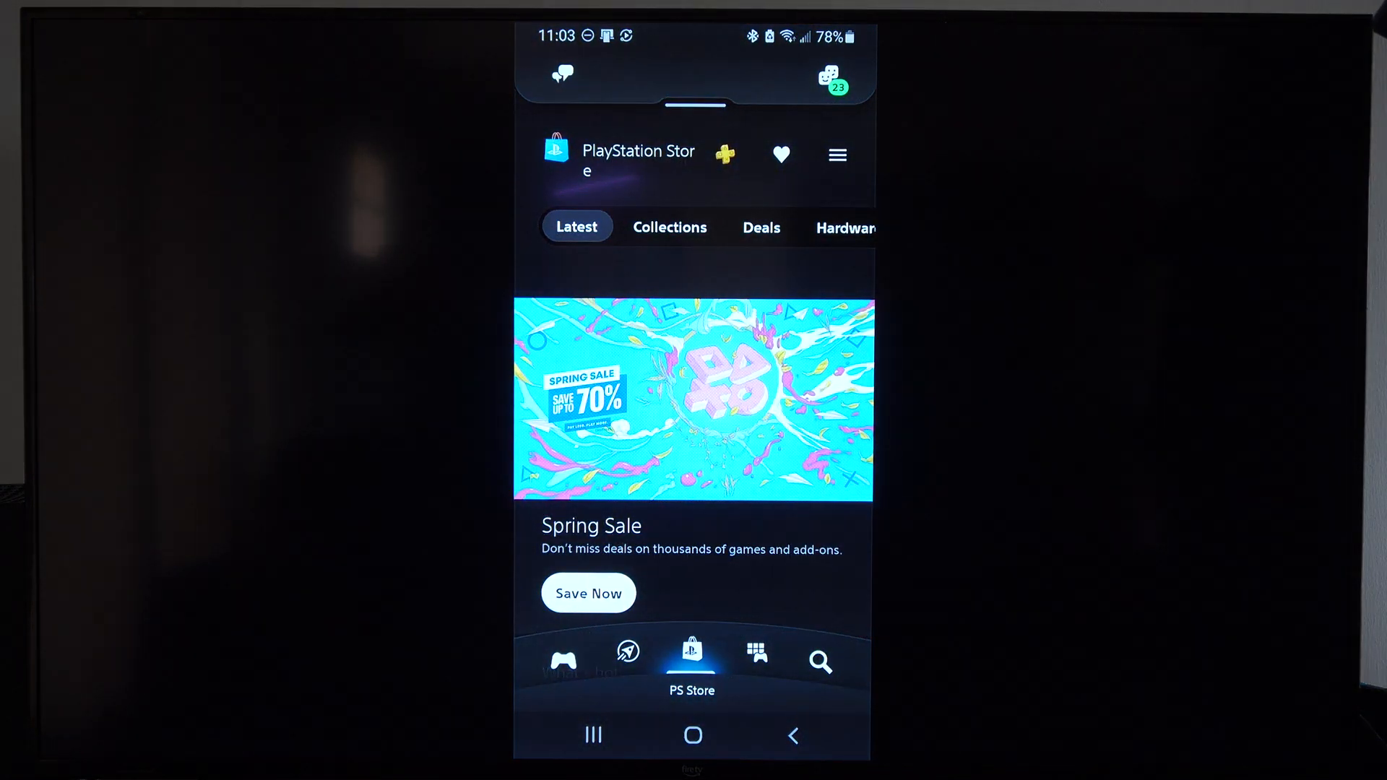
{"action": "left_click", "coordinate": [837, 154]}
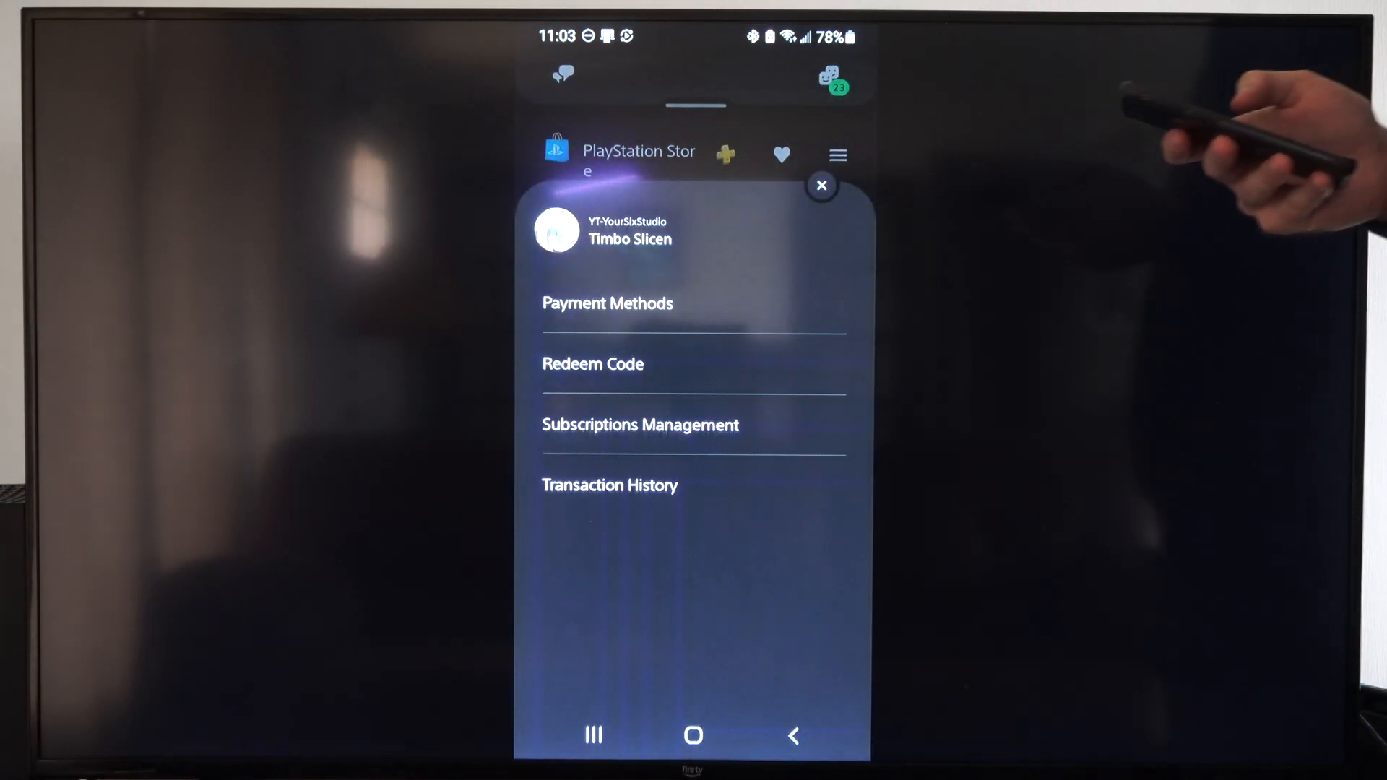